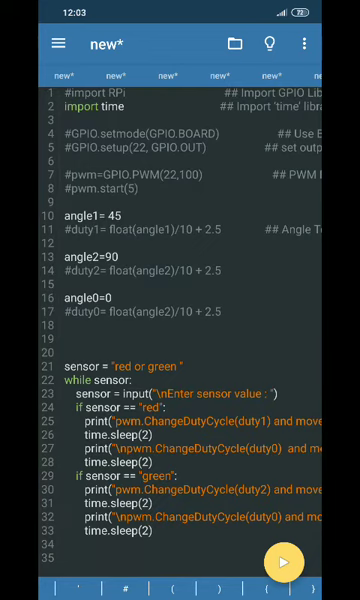
Step: Scroll through the servo colour-sorting code, then run it to reach the sensor-value prompt
{"action": "scroll", "scroll_direction": "down", "scroll_amount": 3}
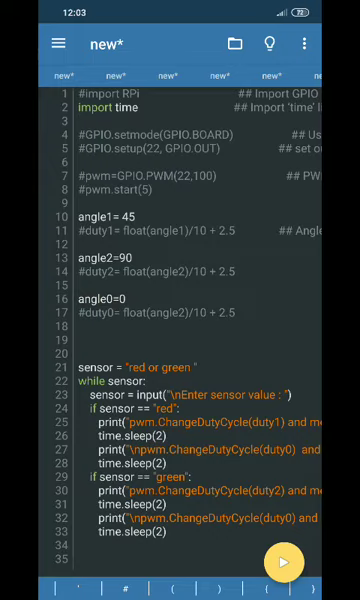
{"action": "scroll", "scroll_direction": "down", "scroll_amount": 3}
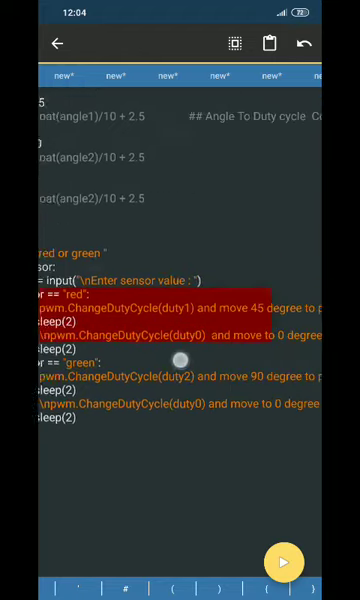
{"action": "scroll", "scroll_direction": "down", "scroll_amount": 3}
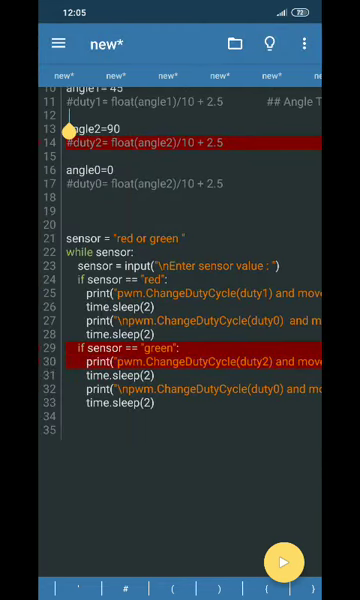
{"action": "scroll", "scroll_direction": "right", "scroll_amount": 3}
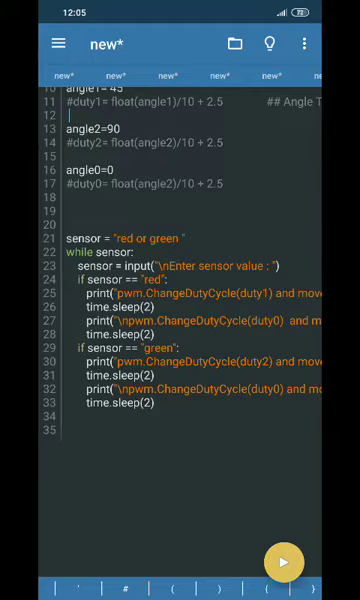
{"action": "left_click", "coordinate": [286, 562]}
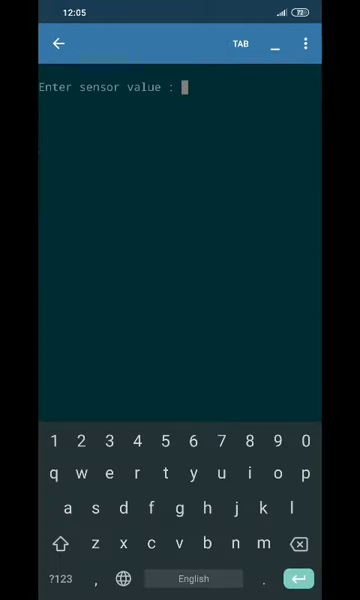
Step: Enter red and green as sensor values, producing 45° and 90° servo moves
{"action": "type", "text": "red"}
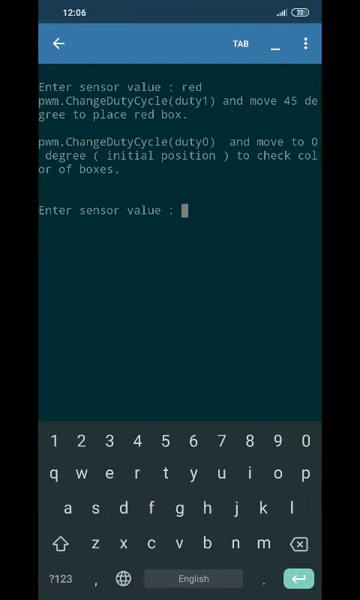
{"action": "type", "text": "green"}
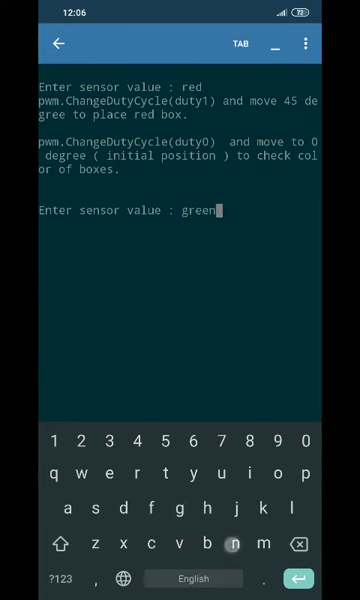
{"action": "key", "text": "enter"}
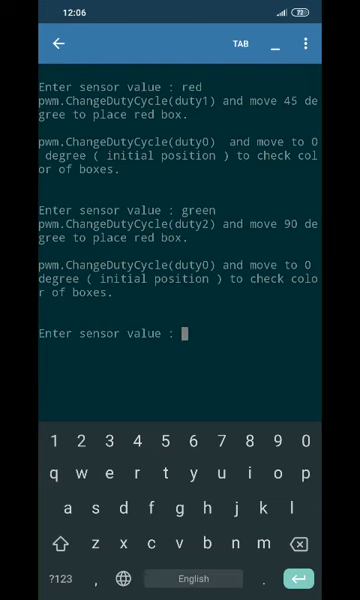
{"action": "type", "text": "gre"}
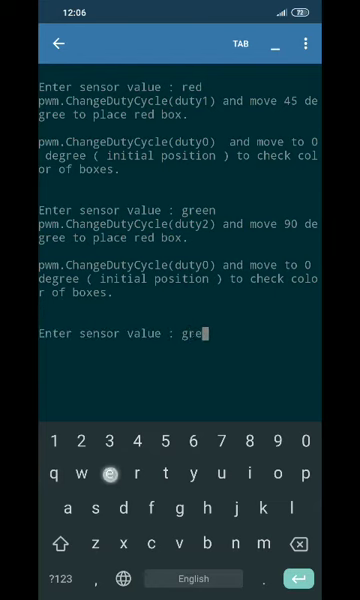
{"action": "key", "text": "enter"}
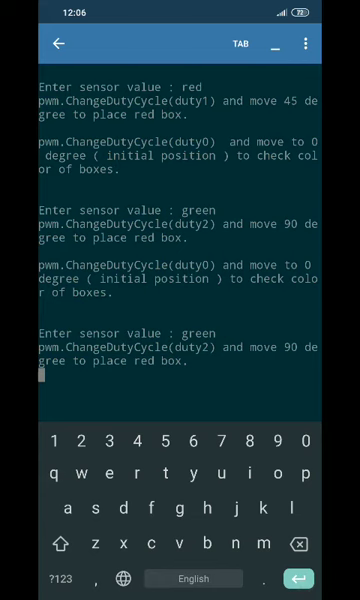
{"action": "scroll", "scroll_direction": "down", "scroll_amount": 3}
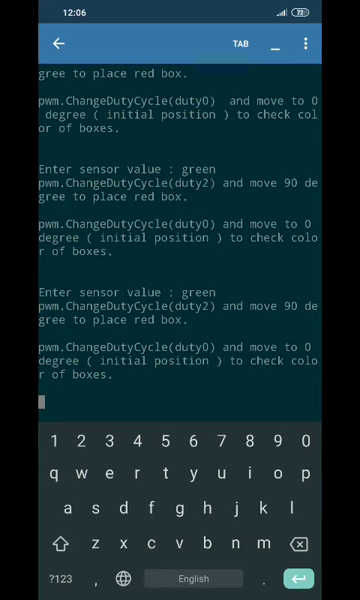
{"action": "type", "text": "red or green \""}
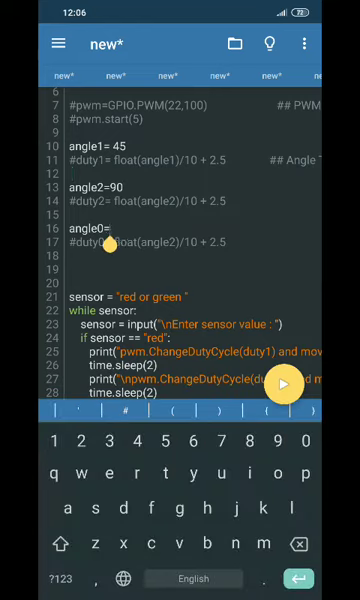
Step: Enter 45 for angle0 and 90 for angle1, and replace angle2's 90 with 0
{"action": "type", "text": "45"}
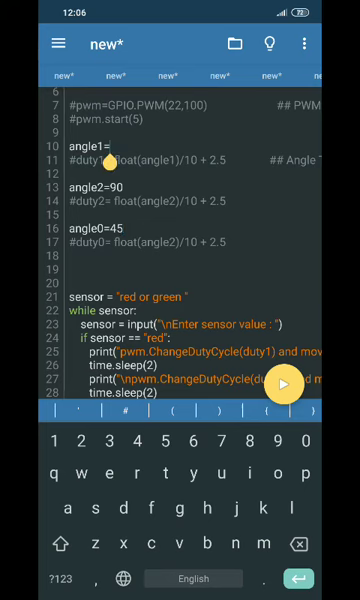
{"action": "type", "text": "90"}
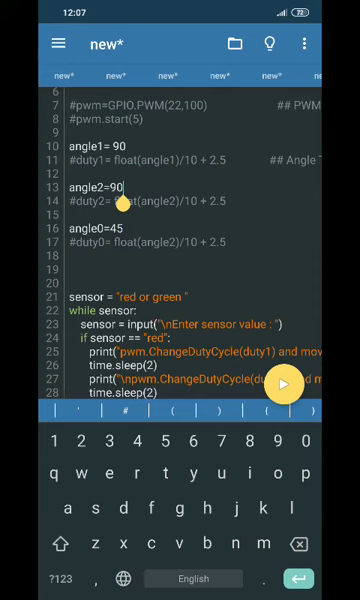
{"action": "key", "text": "backspace"}
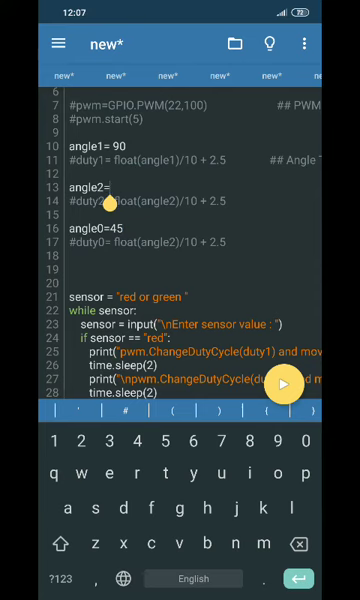
{"action": "type", "text": "0"}
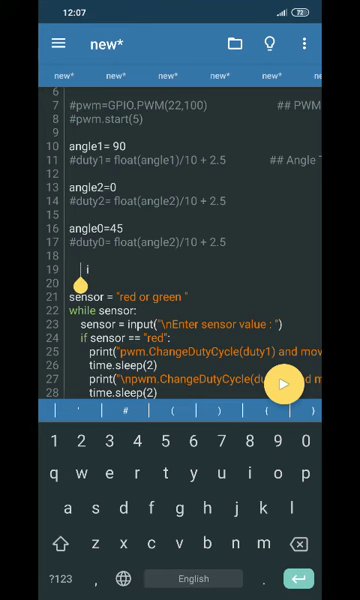
{"action": "scroll", "scroll_direction": "down", "scroll_amount": 3}
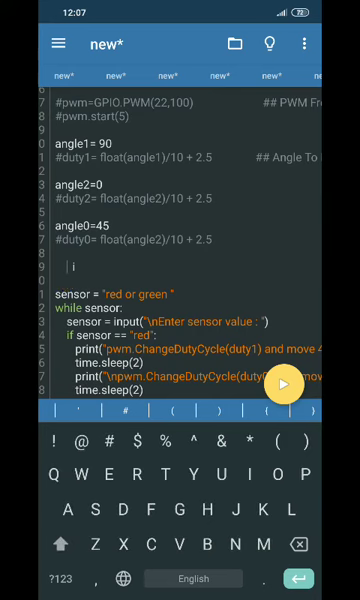
{"action": "left_click", "coordinate": [32, 578]}
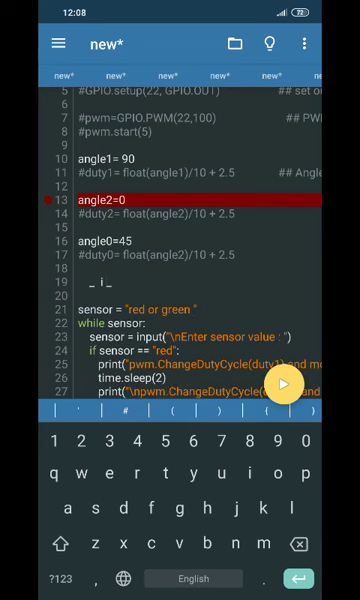
{"action": "scroll", "scroll_direction": "down", "scroll_amount": 3}
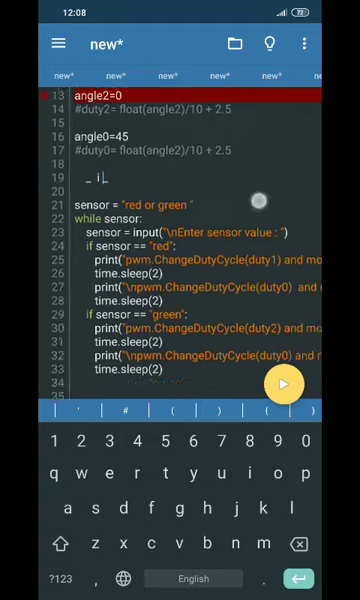
{"action": "scroll", "scroll_direction": "down", "scroll_amount": 3}
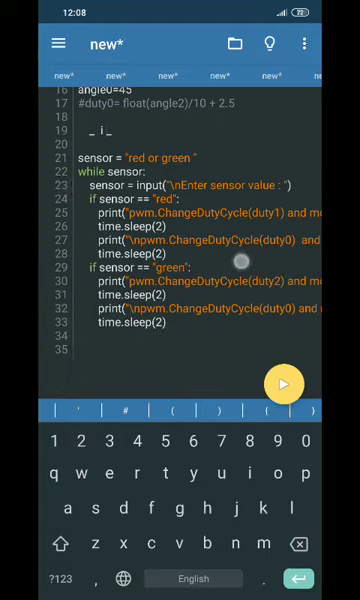